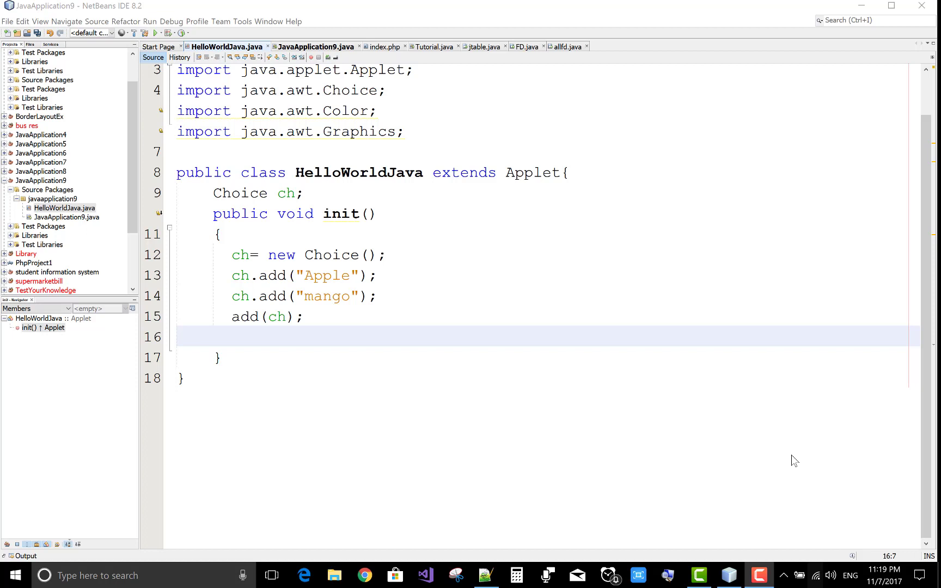
{"action": "mouse_move", "coordinate": [743, 444]}
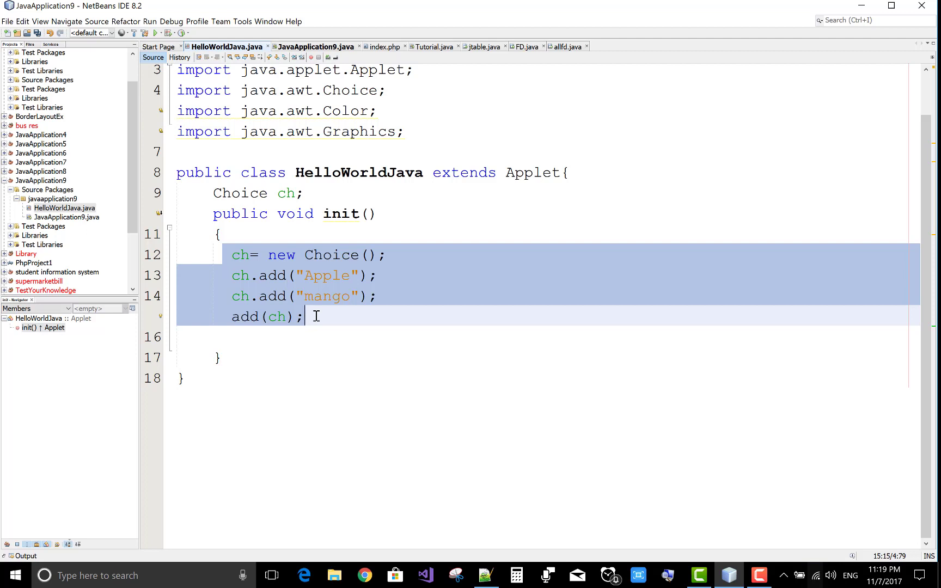
Deselect the Choice code lines in the applet's init() method before running
{"action": "left_click", "coordinate": [341, 316]}
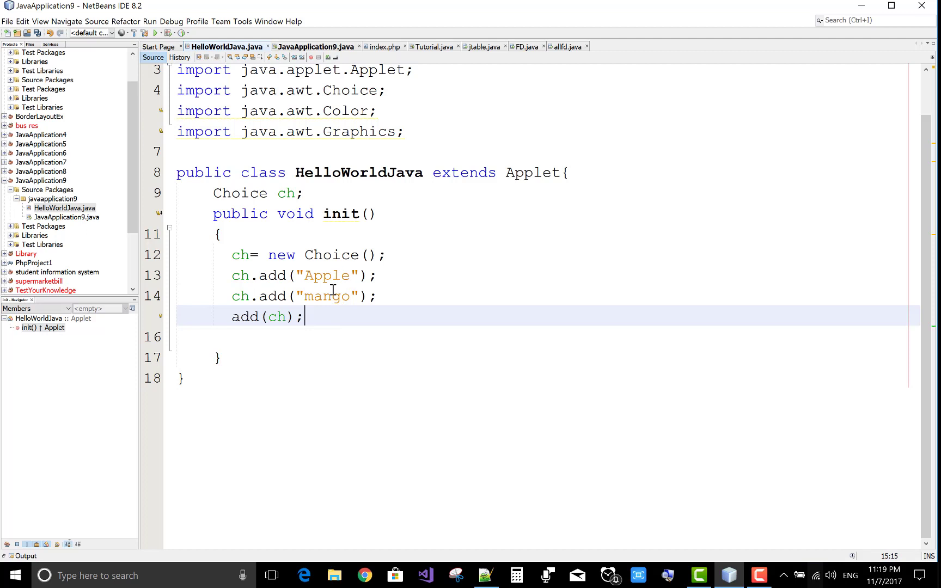
{"action": "mouse_move", "coordinate": [351, 233]}
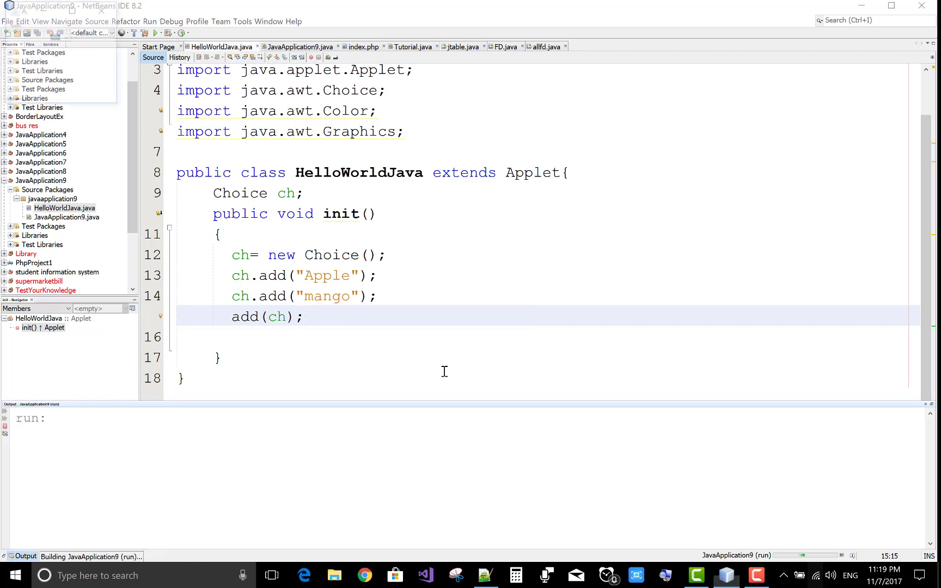
Expand the running applet's dropdown to show Apple and mango under Magnifier, then close the applet
{"action": "left_click", "coordinate": [150, 33]}
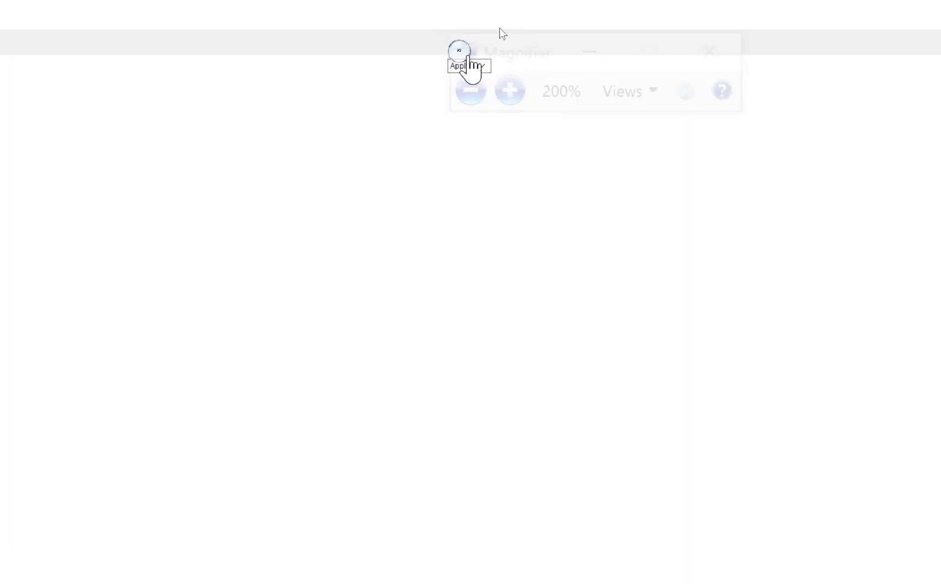
{"action": "left_click", "coordinate": [505, 88]}
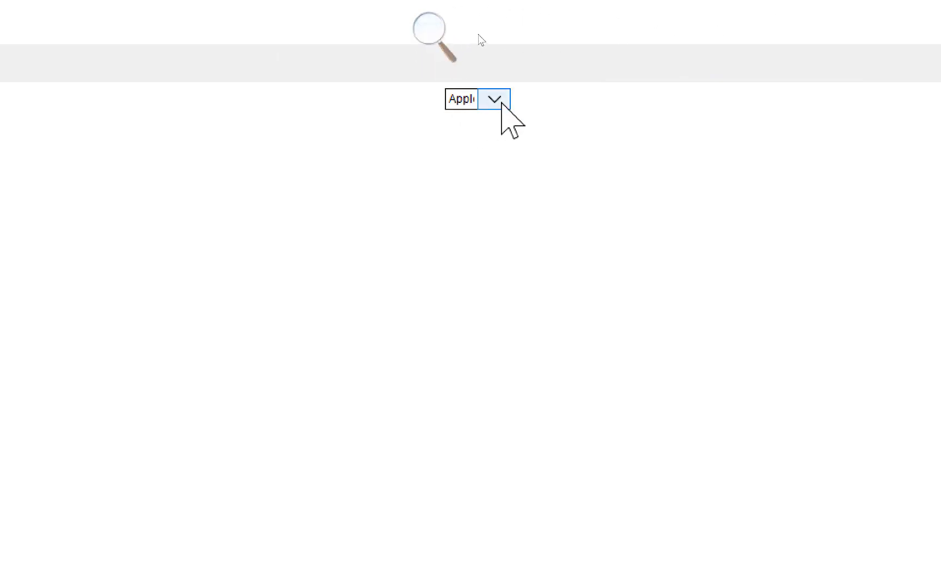
{"action": "left_click", "coordinate": [495, 99]}
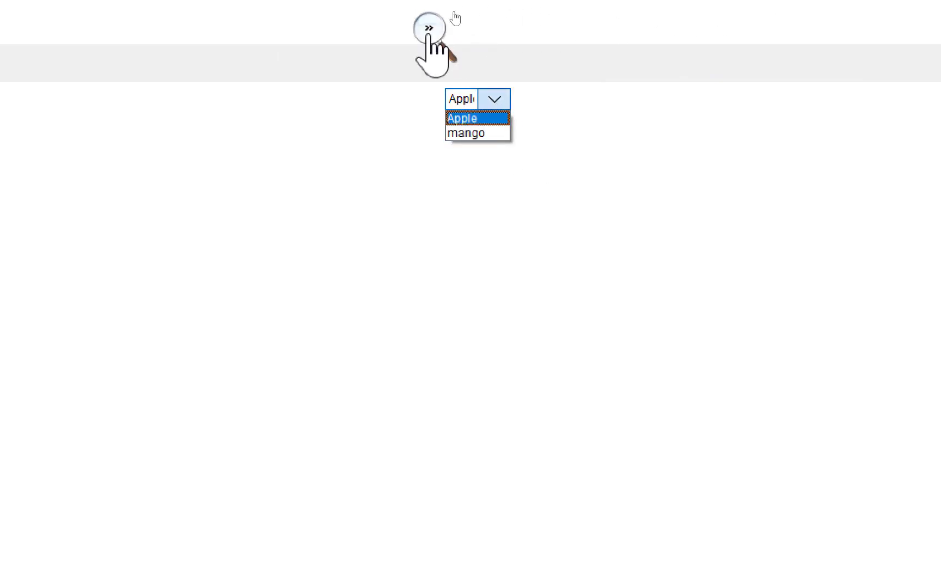
{"action": "left_click", "coordinate": [428, 31]}
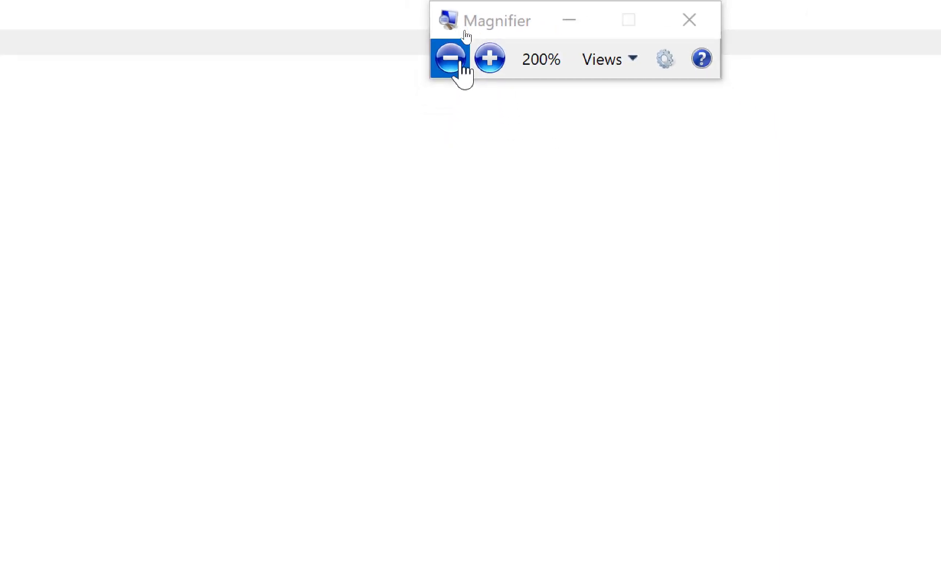
{"action": "left_click", "coordinate": [689, 20]}
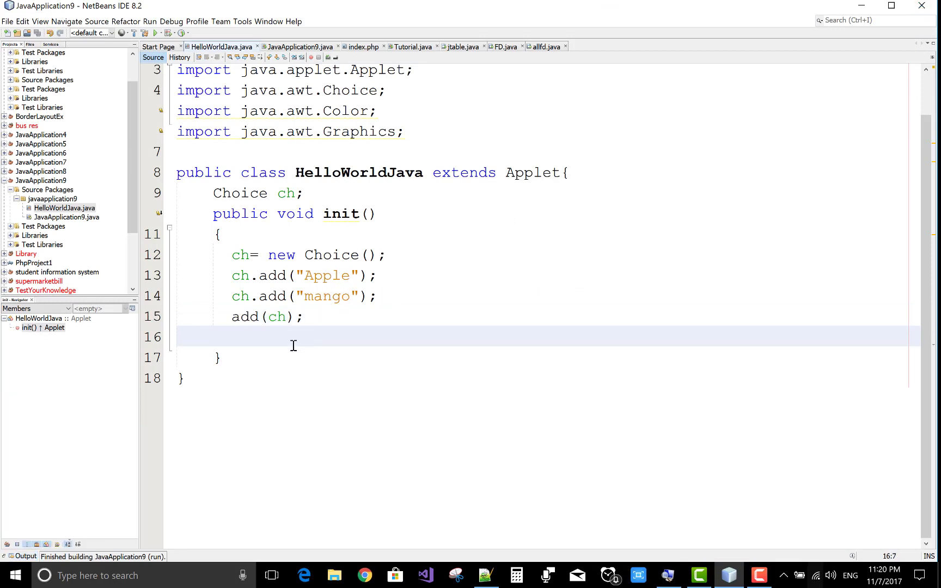
Add ch.removeAll(); after add(ch) in init() and run the applet file again
{"action": "type", "text": "ch"}
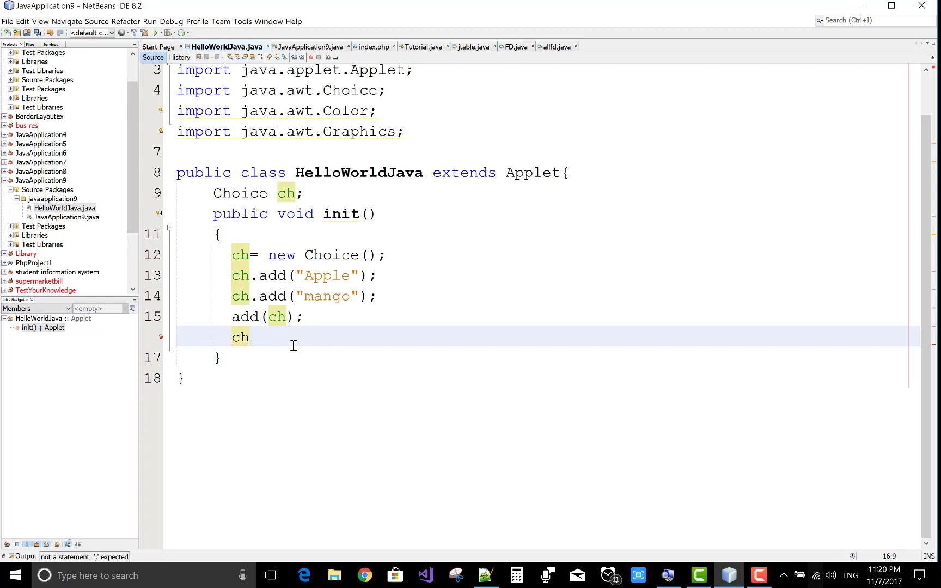
{"action": "type", "text": ".removeAll("}
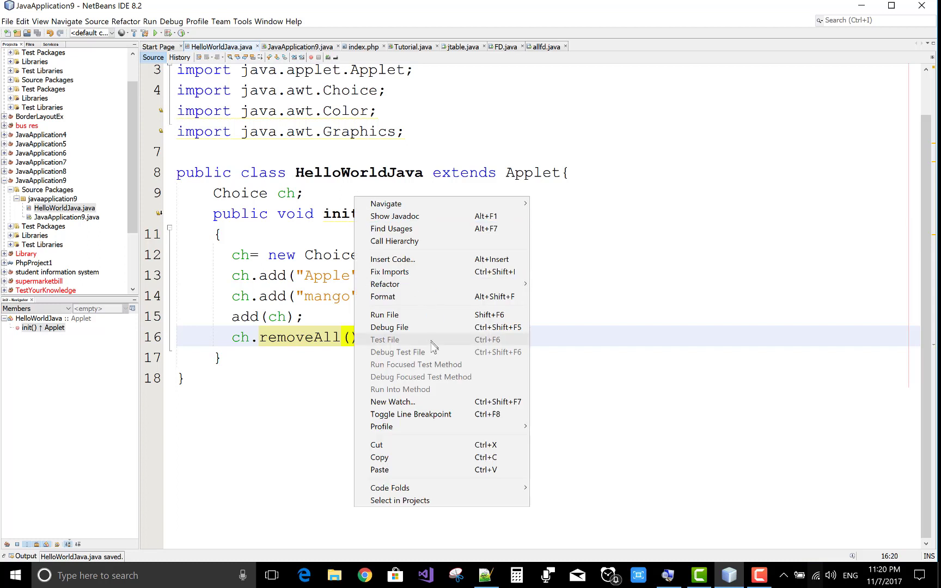
{"action": "left_click", "coordinate": [385, 314]}
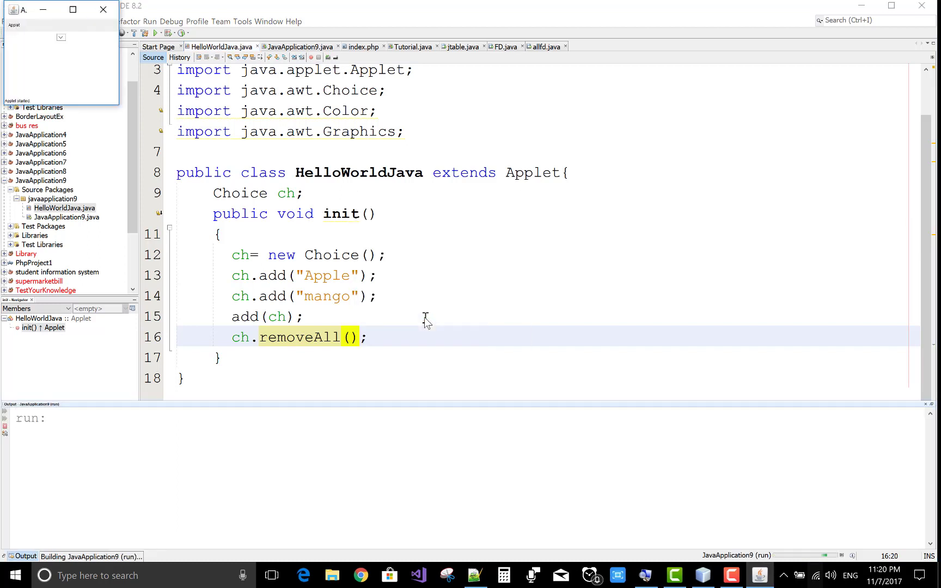
{"action": "mouse_move", "coordinate": [600, 570]}
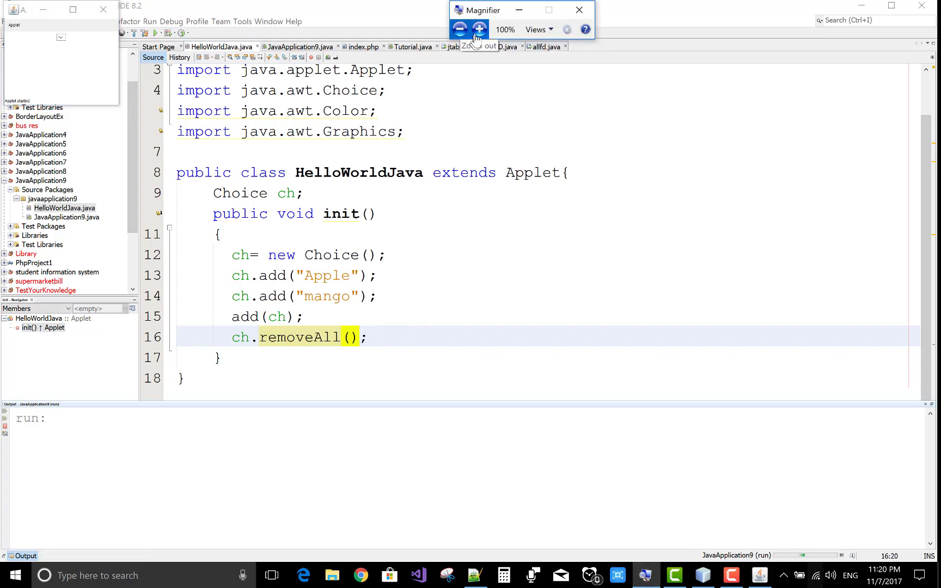
Inspect the now-empty dropdown with Magnifier, close Magnifier, and close the applet window
{"action": "left_click", "coordinate": [479, 28]}
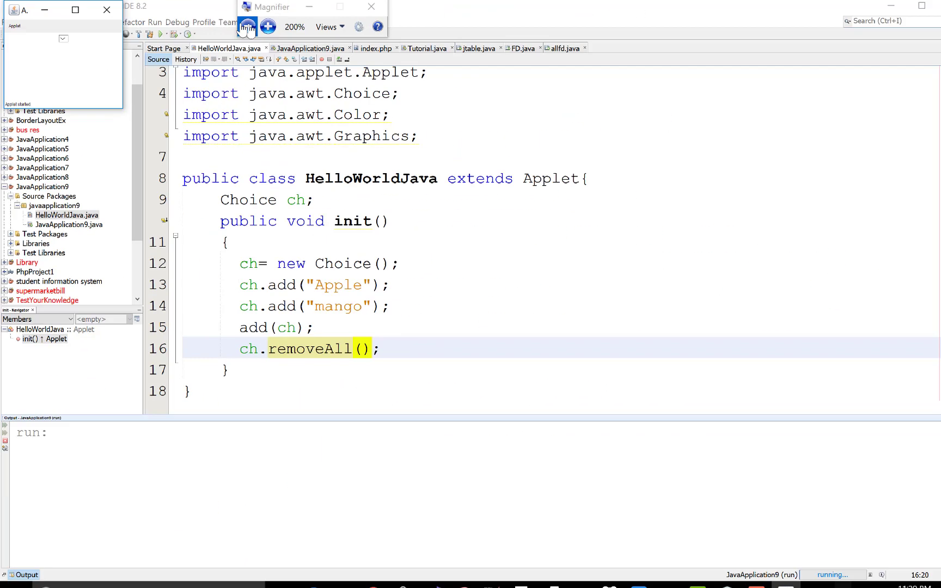
{"action": "left_click", "coordinate": [239, 26]}
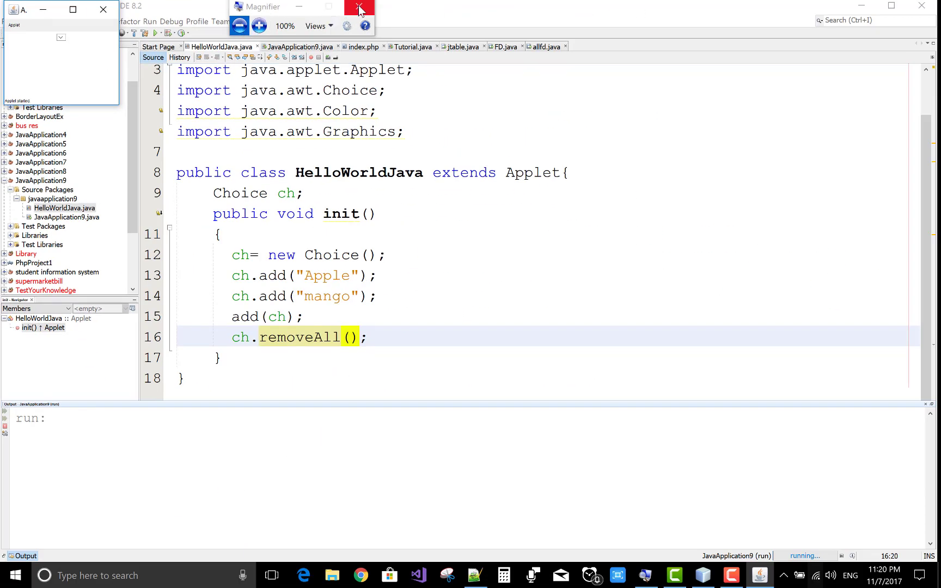
{"action": "left_click", "coordinate": [360, 8]}
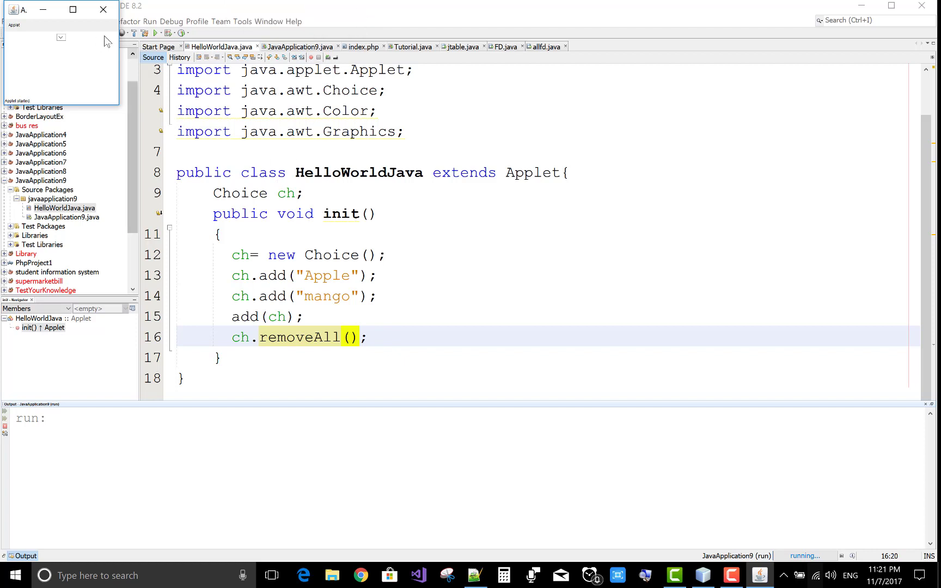
{"action": "left_click", "coordinate": [103, 8]}
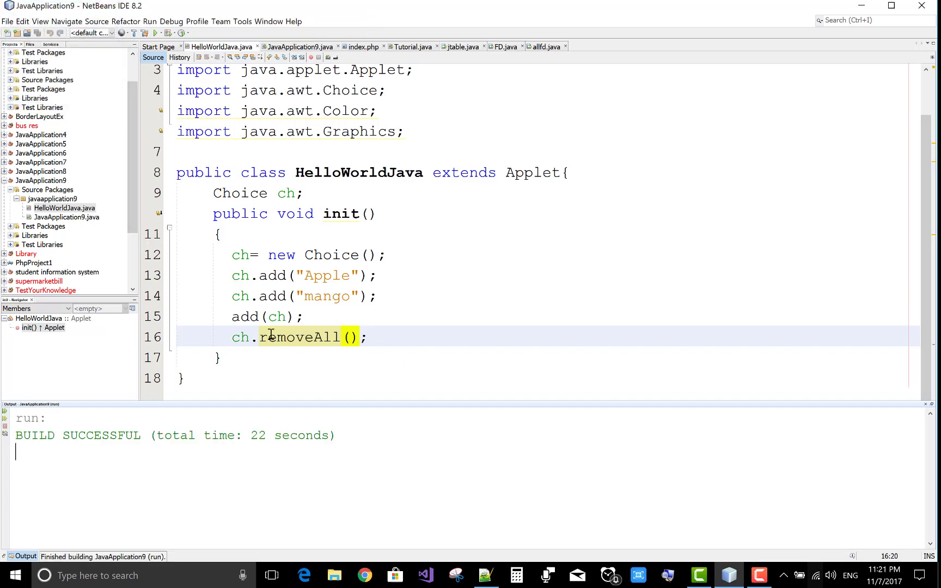
Switch to the JavaApplication9.java editor tab showing the Frame-based Choice code
{"action": "left_click", "coordinate": [298, 47]}
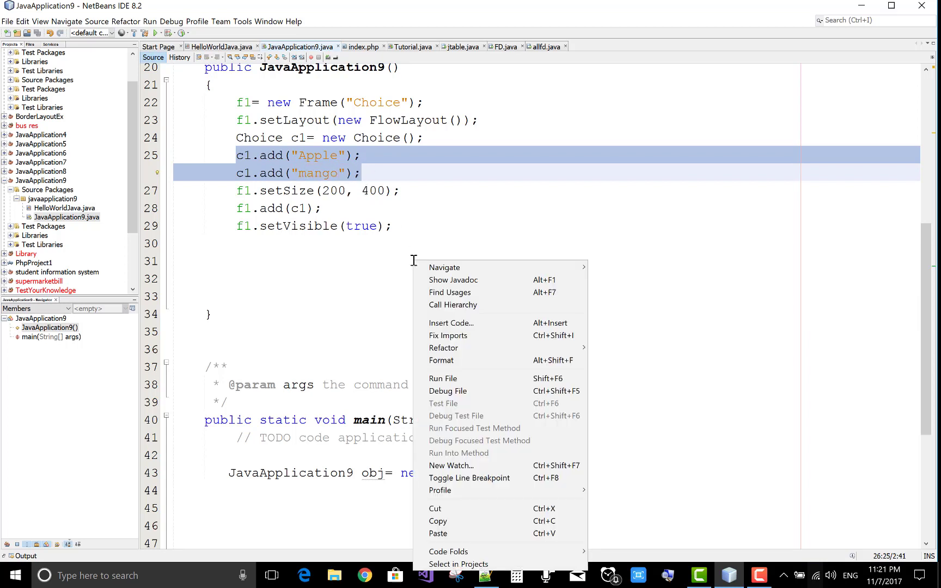
Run JavaApplication9 and magnify the Frame's Choice showing Apple, then return to the editor
{"action": "left_click", "coordinate": [443, 378]}
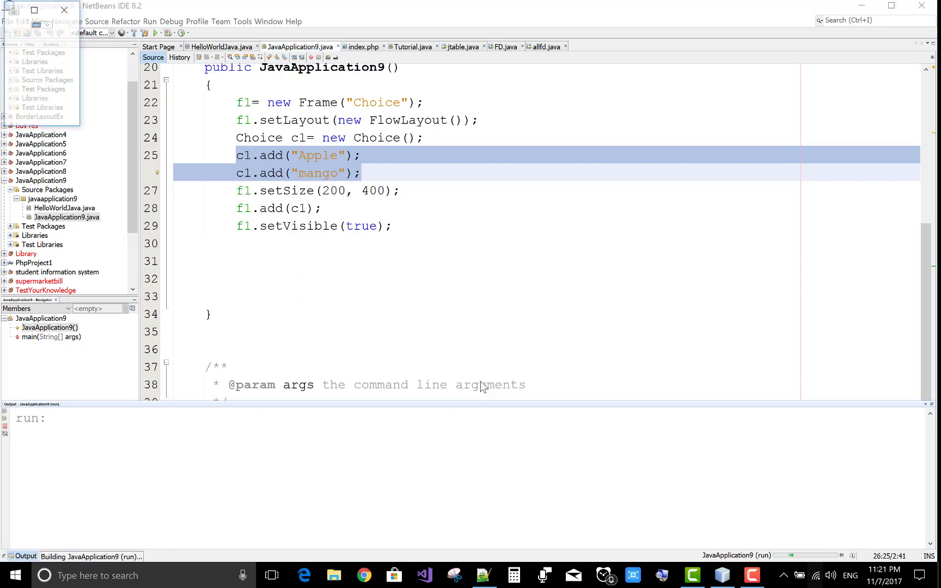
{"action": "left_click", "coordinate": [47, 23]}
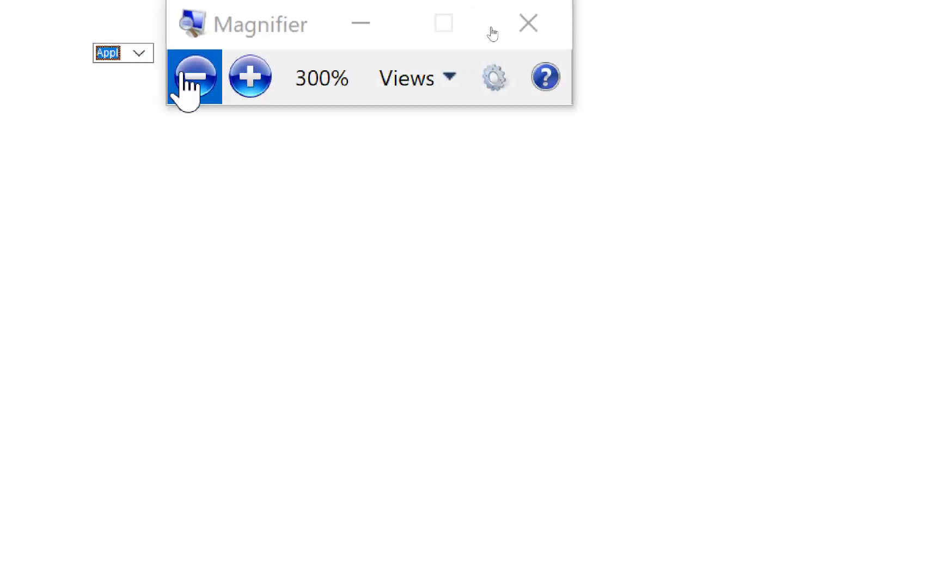
{"action": "left_click", "coordinate": [527, 23]}
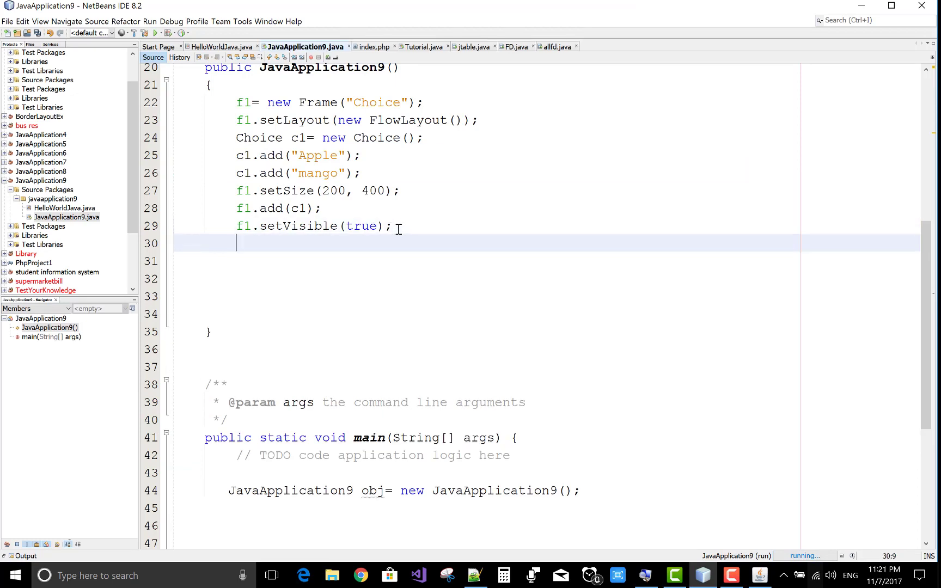
Add c1.removeAll(); after setVisible(true) and run JavaApplication9 again
{"action": "type", "text": "c1."}
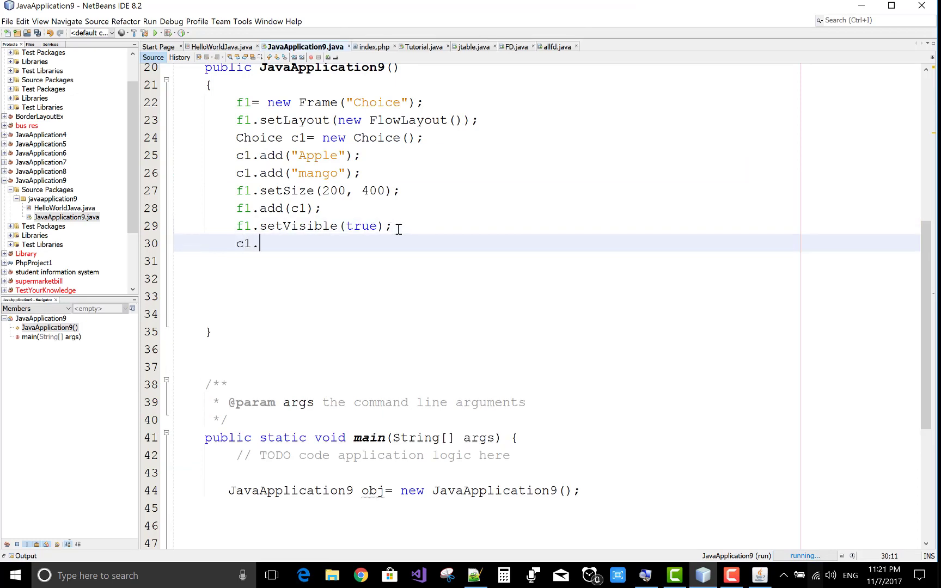
{"action": "type", "text": "removeAll();"}
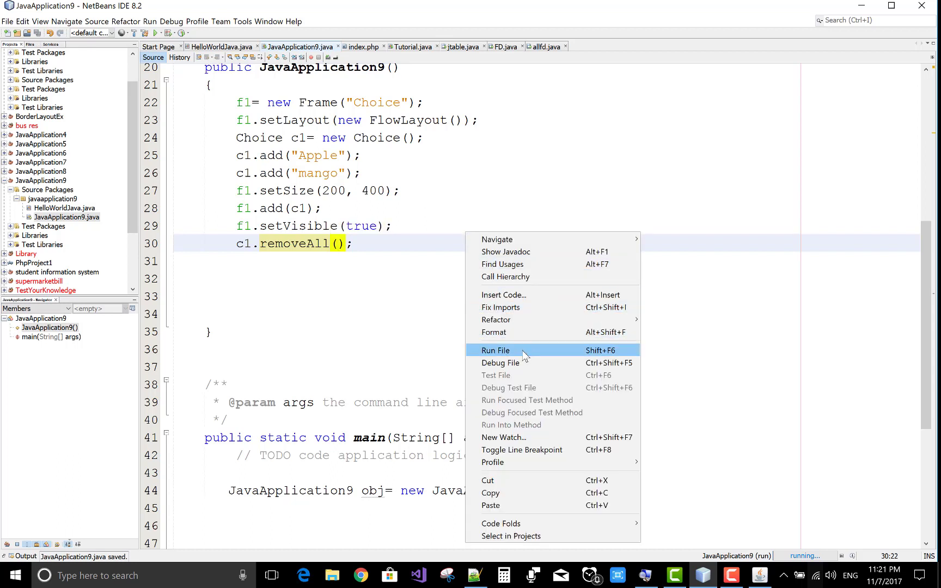
{"action": "left_click", "coordinate": [494, 350]}
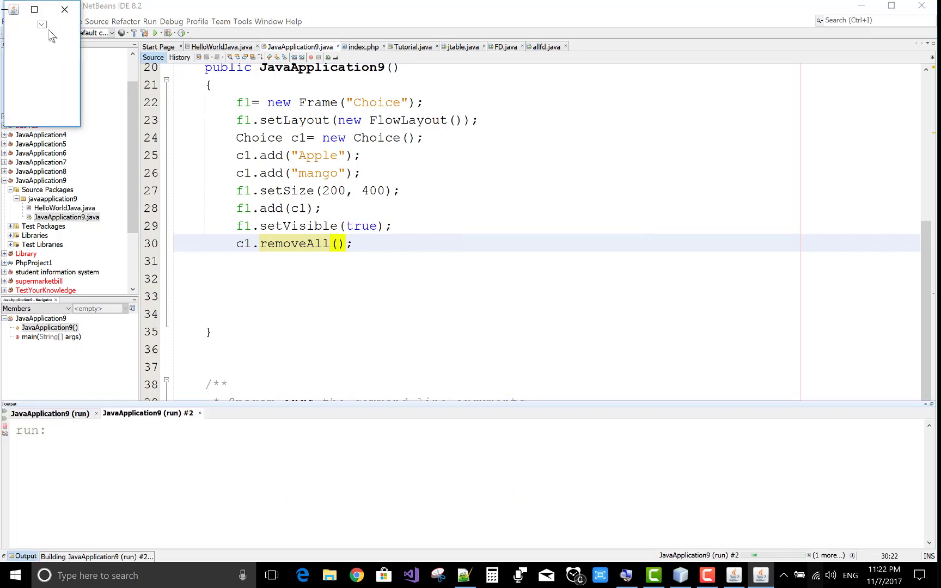